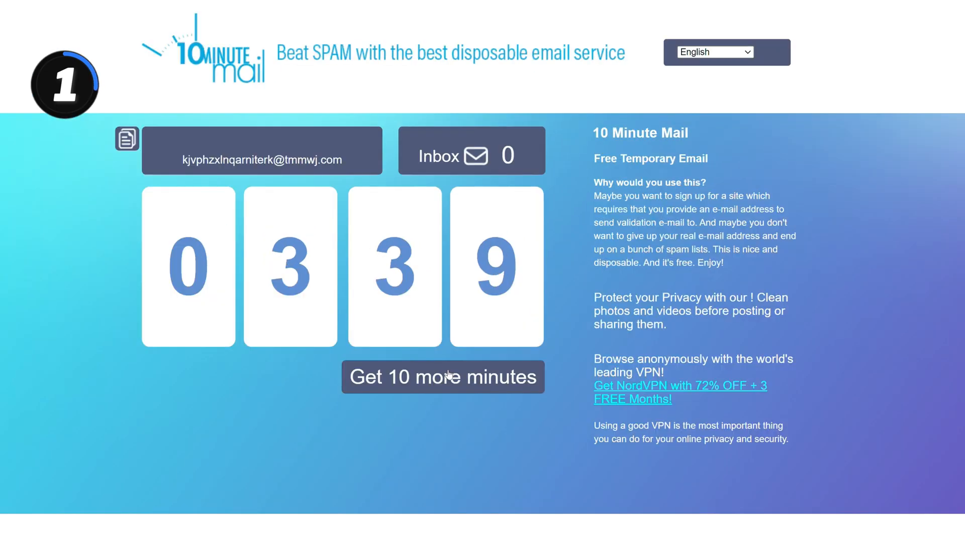
click(679, 386)
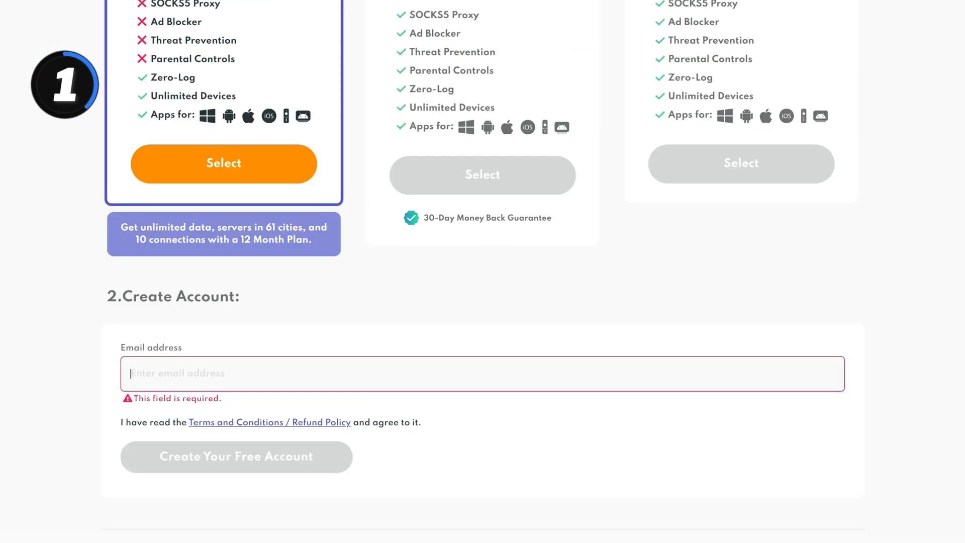
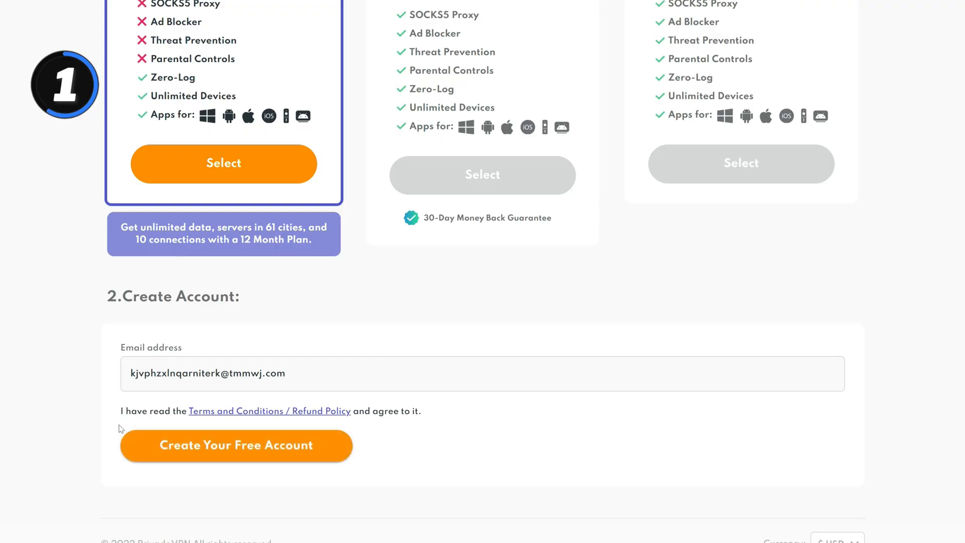
click(236, 445)
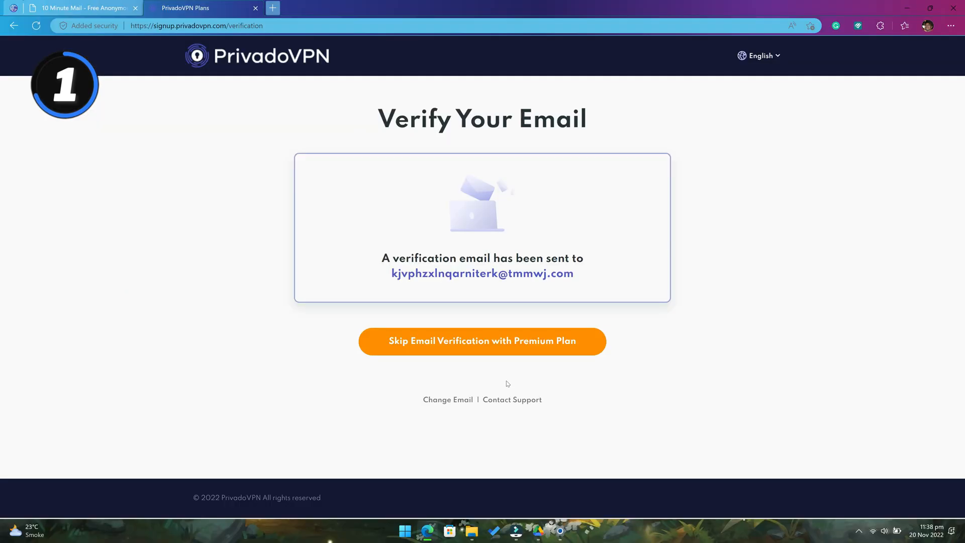
click(81, 8)
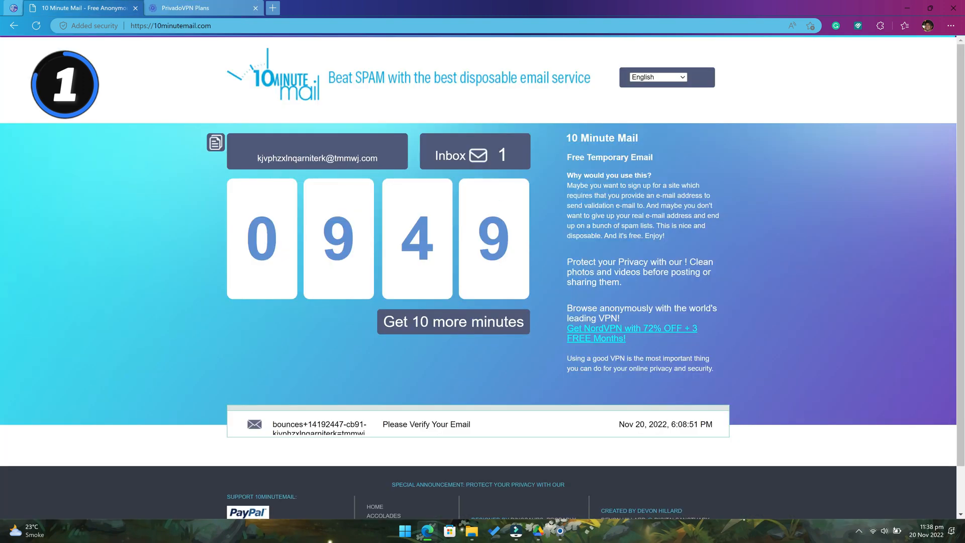
scroll(down, 3)
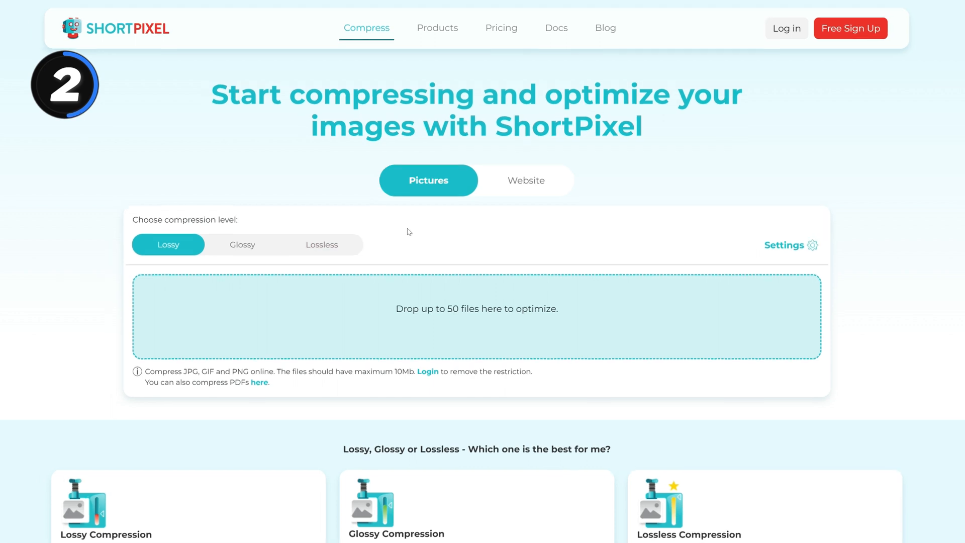
- Compress the photos at Glossy level and slide the parrot photo's before/after comparison
click(254, 245)
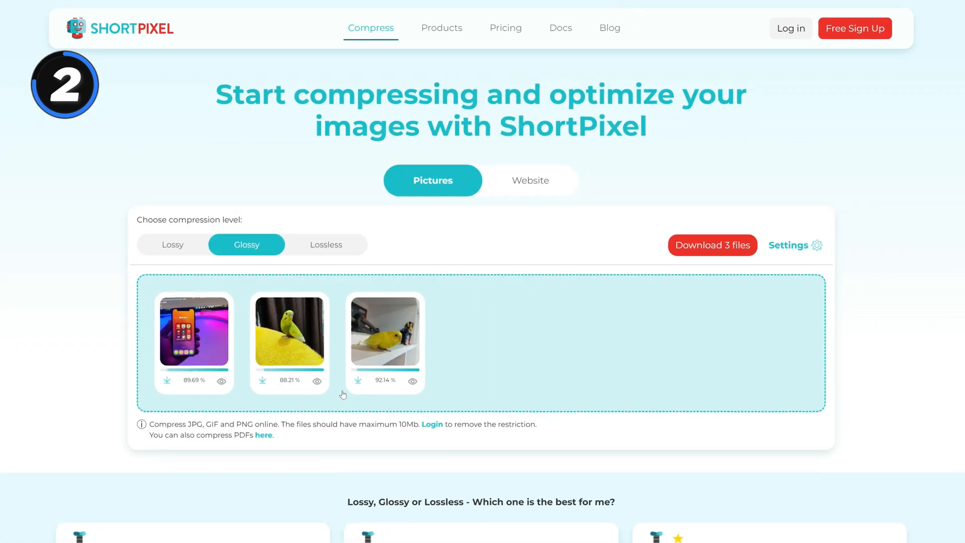
click(318, 380)
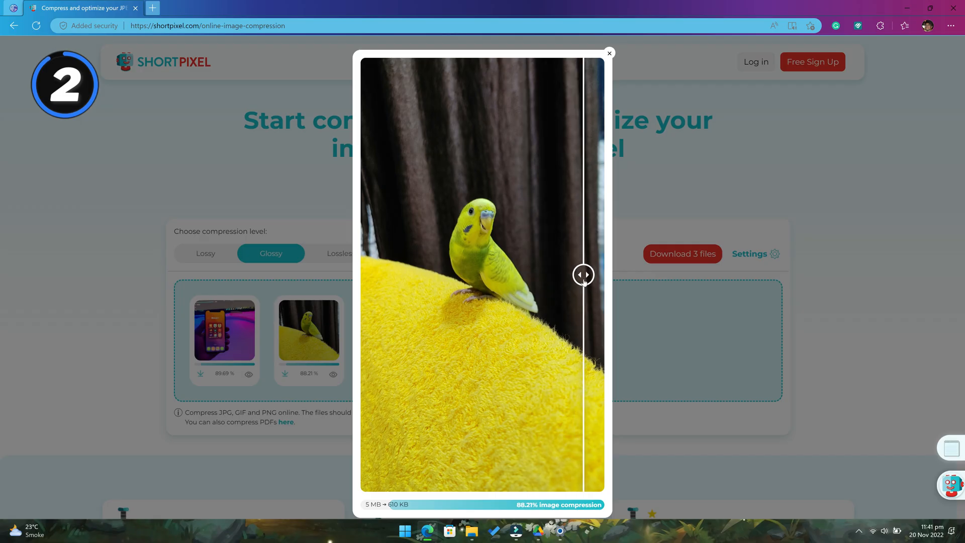
drag(583, 274, 591, 275)
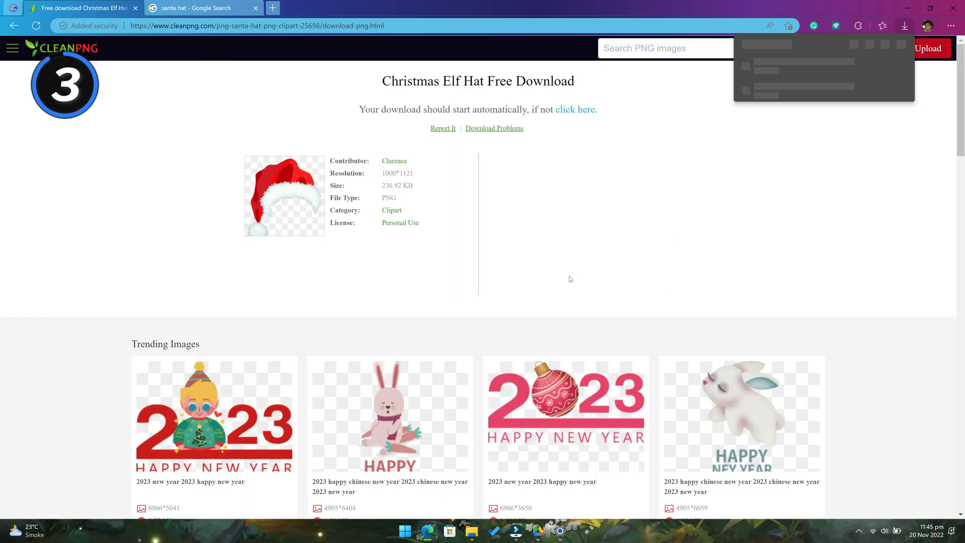
- Leave a fresh empty browser tab open after the elf hat download page
click(272, 7)
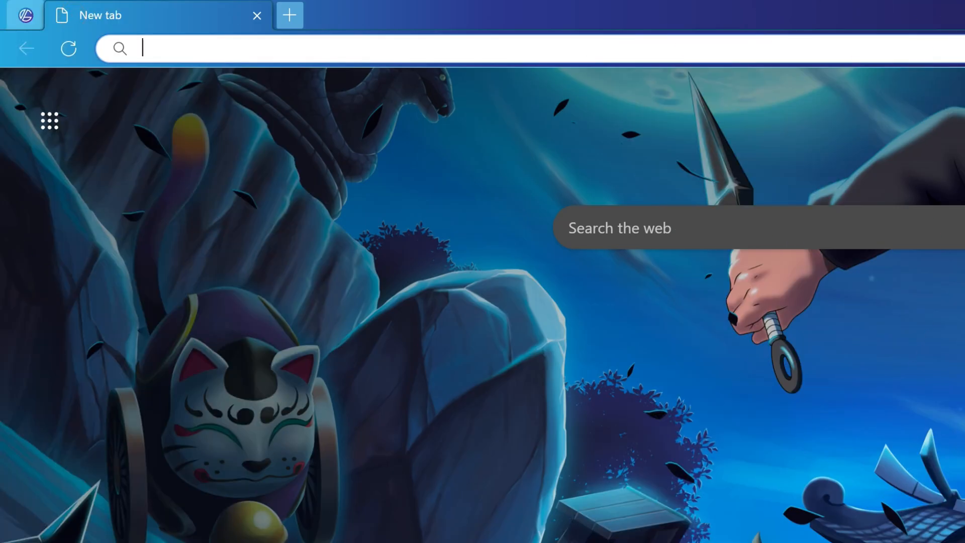
- Go to skyscanner.co and run the Mumbai to New Delhi one-way flight search, browsing the fares
text(skyscanner.co)
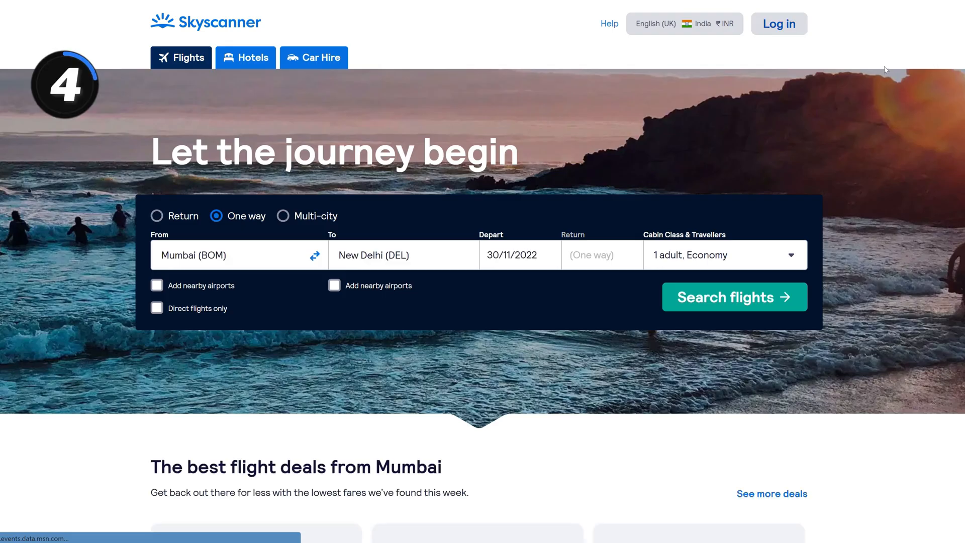
click(735, 296)
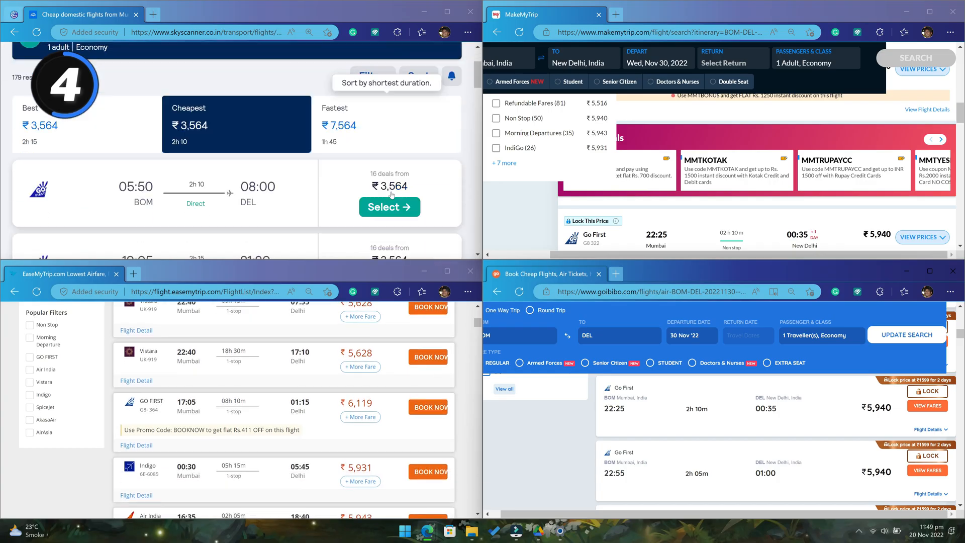
scroll(down, 3)
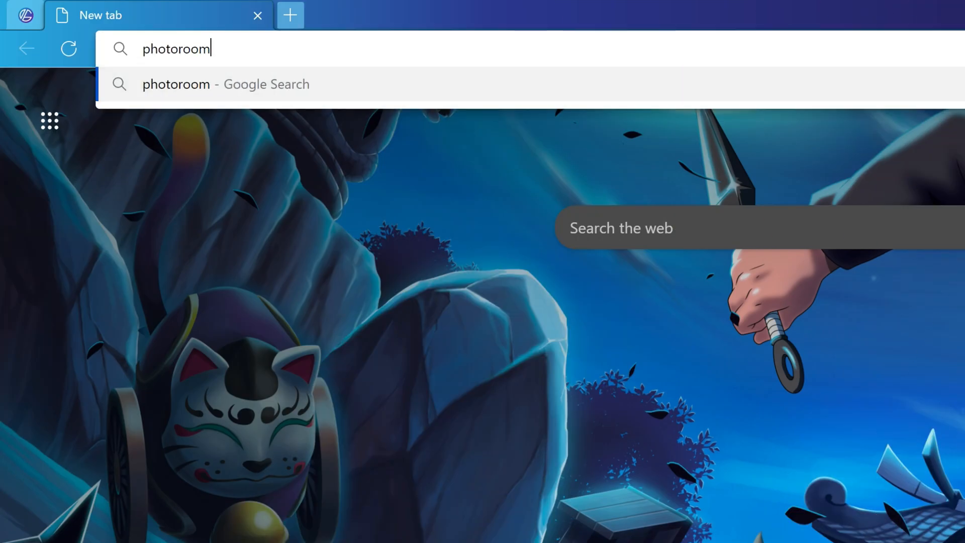
- Find PhotoRoom via web search and upload the photo of the woman in a mask for background removal
key(Enter)
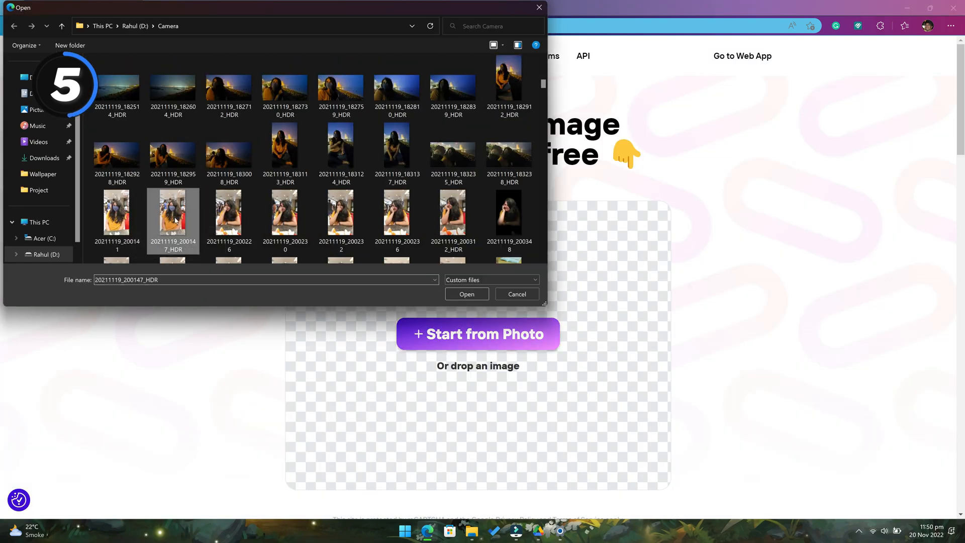
click(467, 294)
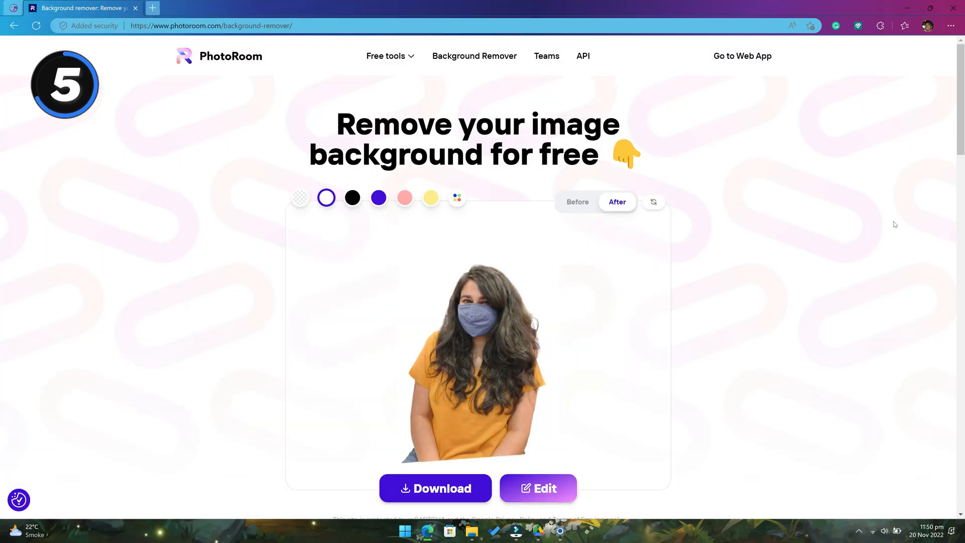
click(313, 80)
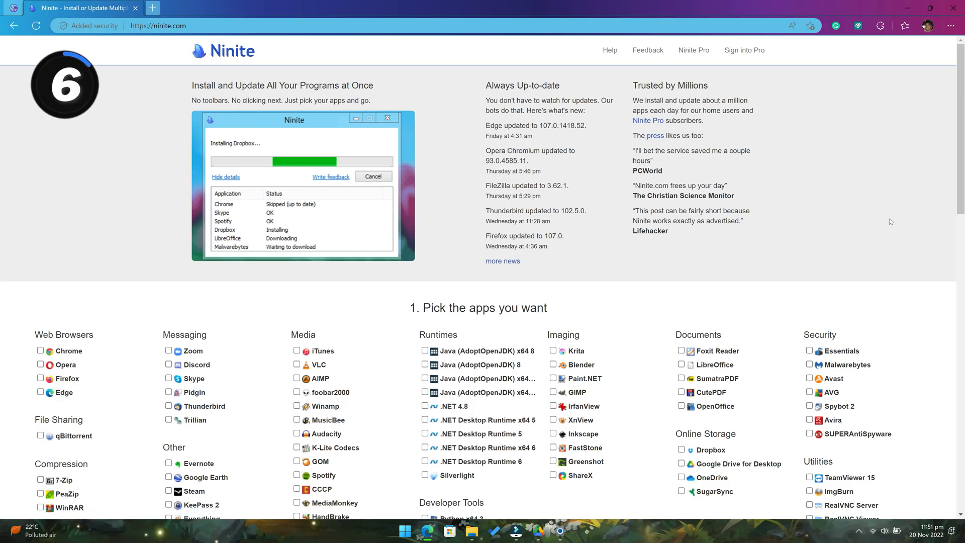
- Tick Evernote in Ninite's app list, run the desktop installer, then pick Reddit on downfor.io
scroll(down, 3)
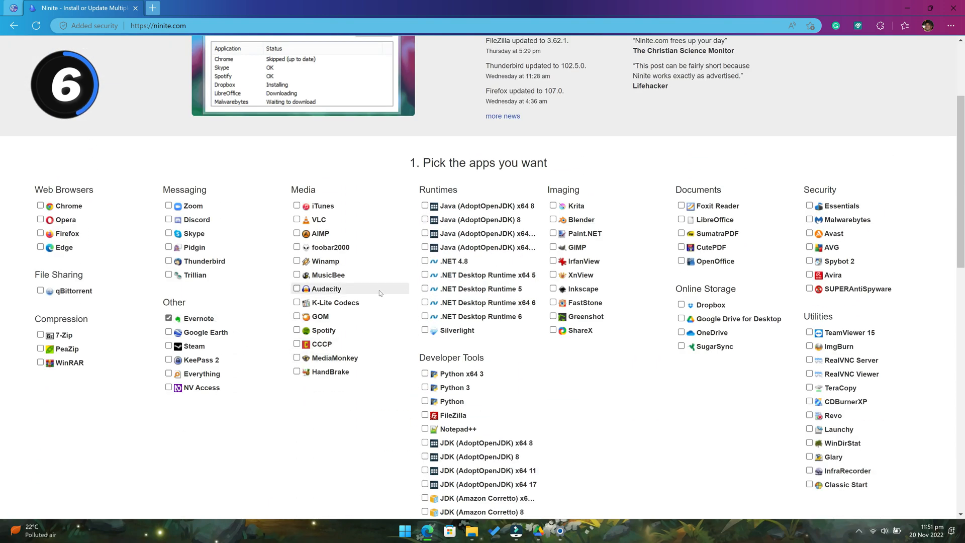
click(298, 220)
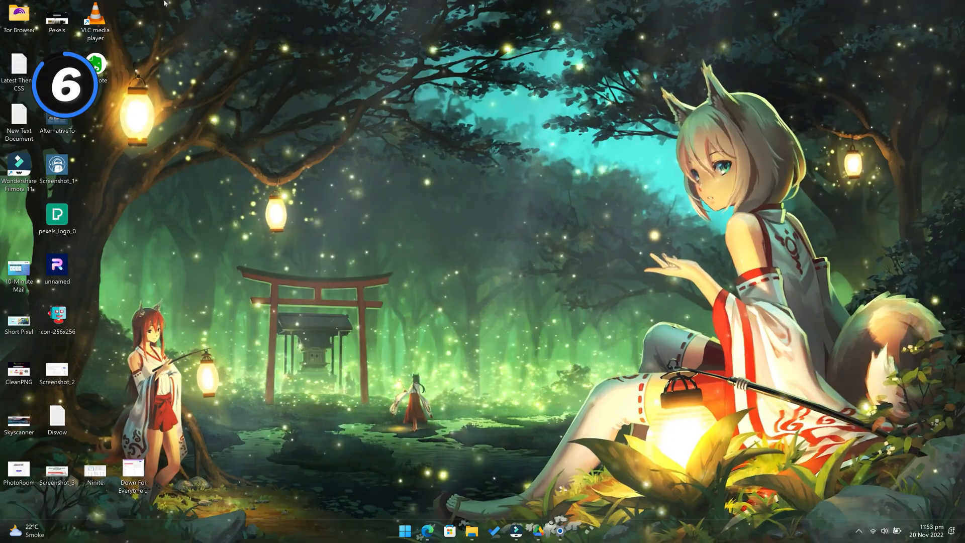
double_click(97, 15)
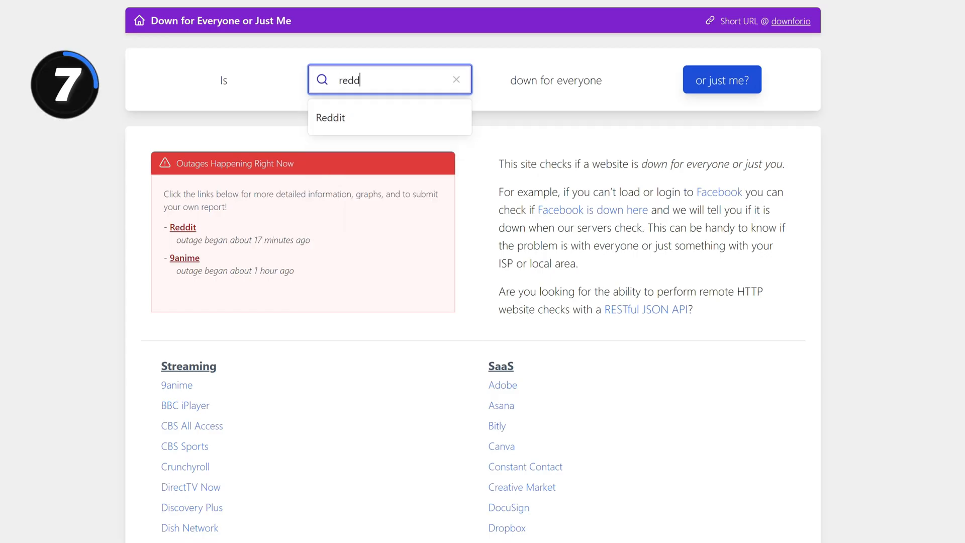
click(330, 118)
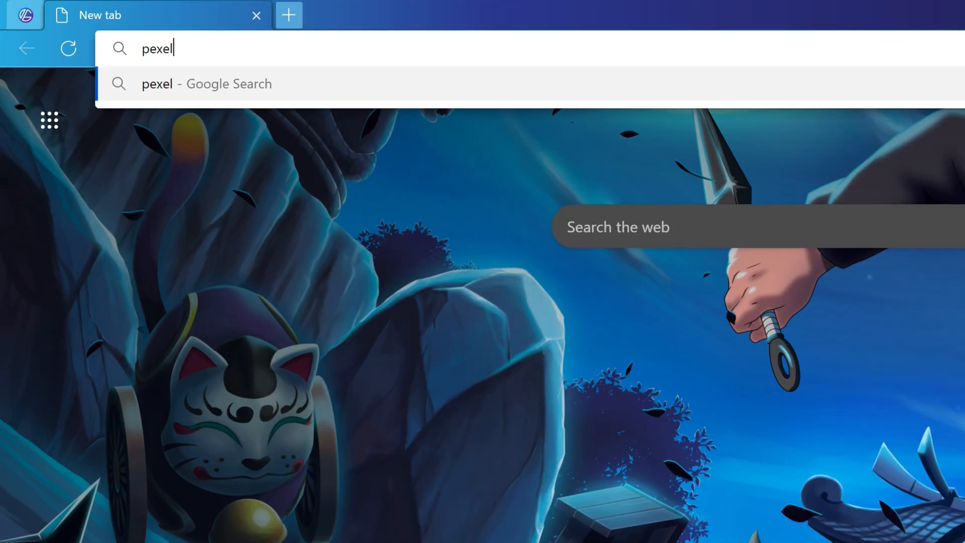
- Reach Pexels, browse the trending sky videos and select the sea of clouds at golden hour clip
click(156, 84)
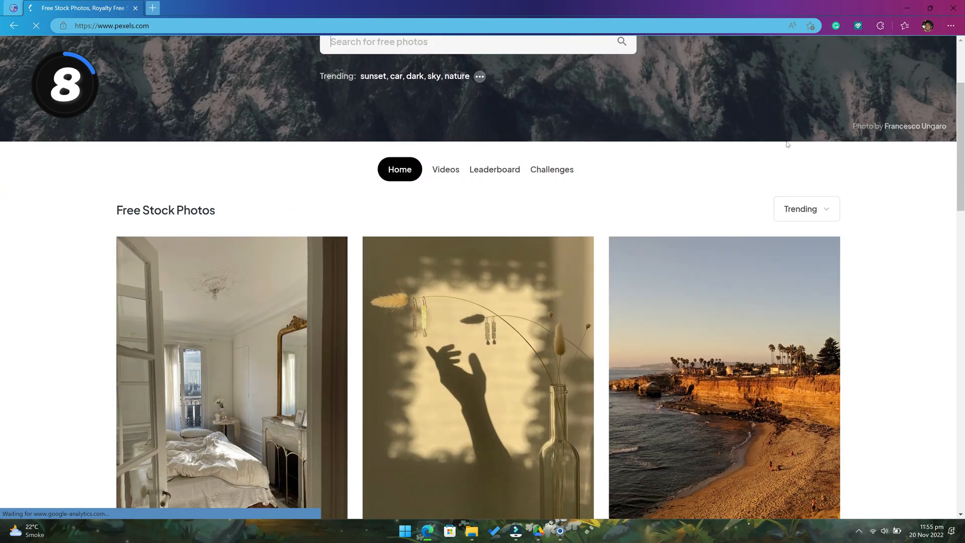
click(435, 76)
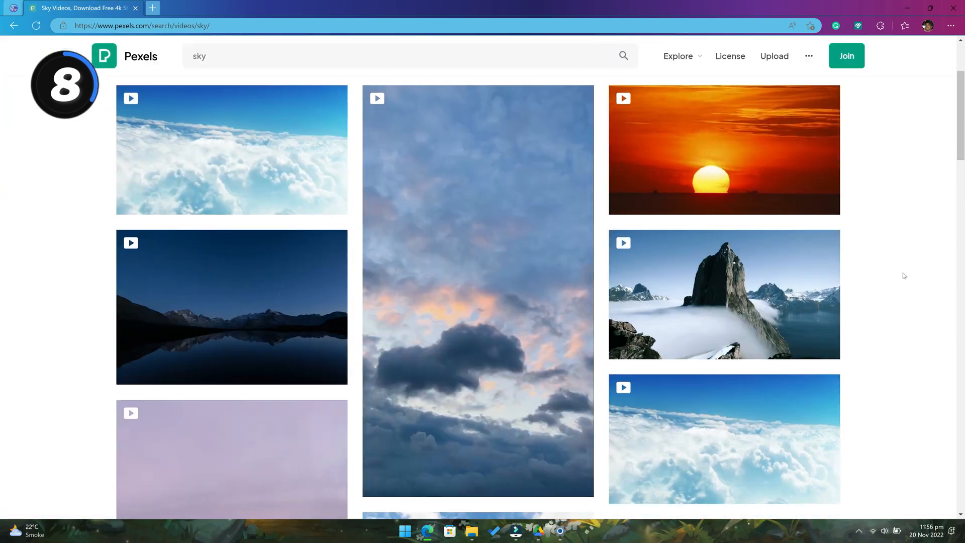
scroll(down, 3)
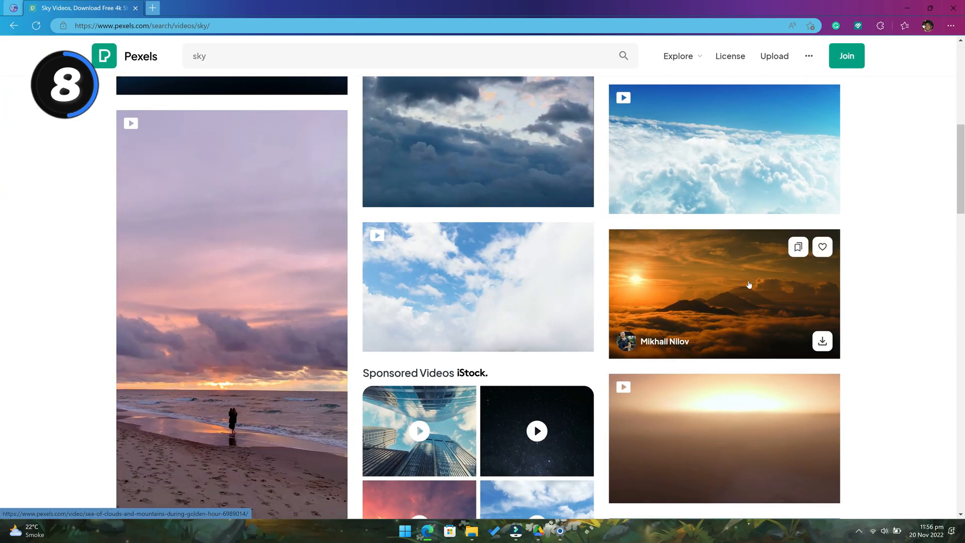
click(749, 285)
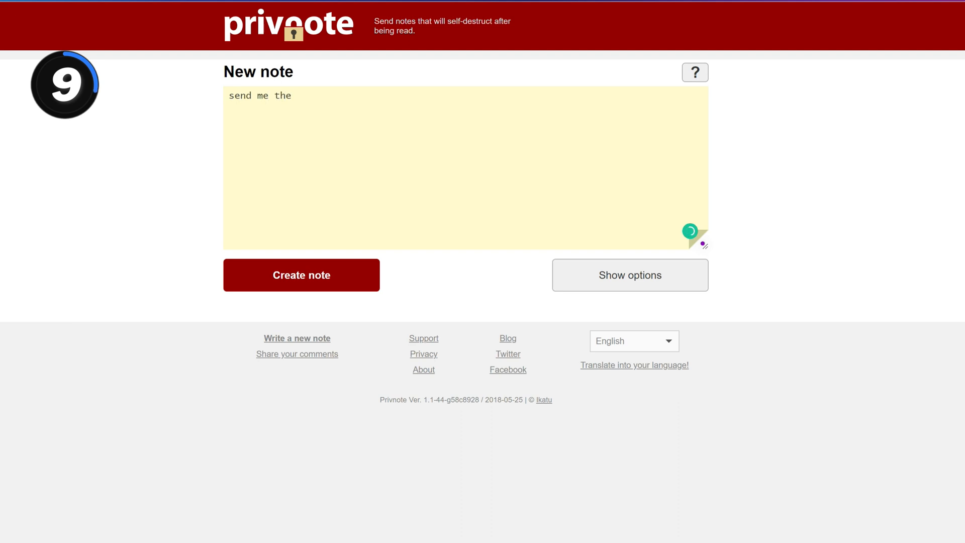
- Complete the note as 'send me the password' and create the self-destructing note
text(password)
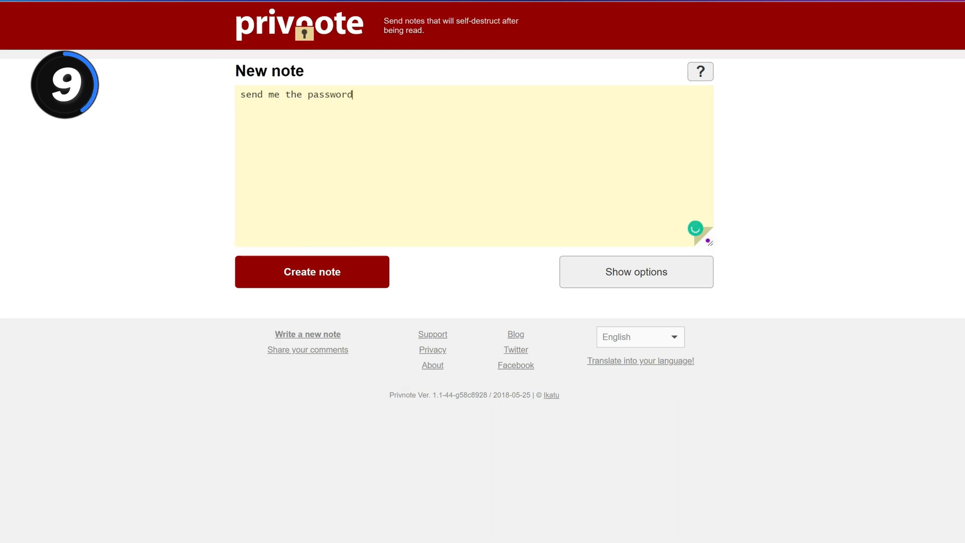
click(636, 271)
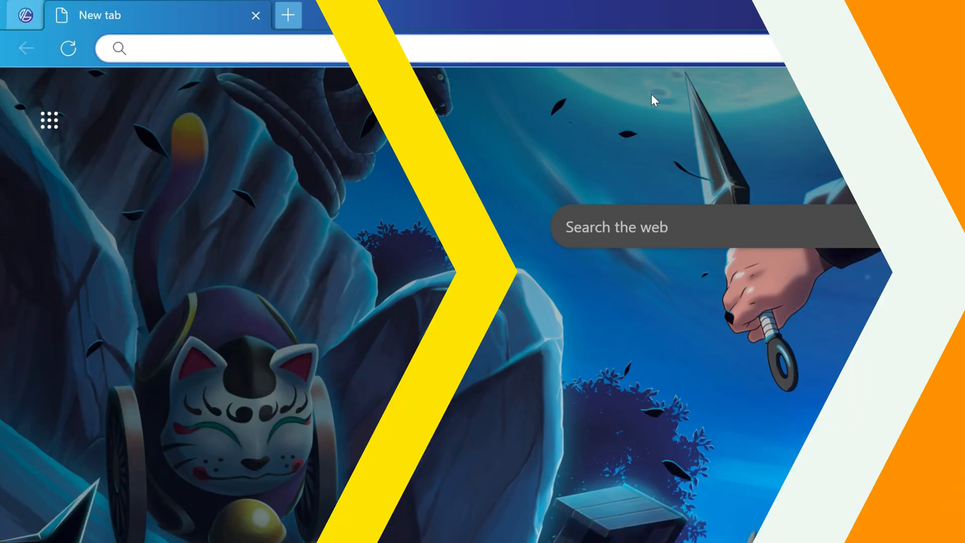
- Find AlternativeTo, search 'office', choose Microsoft Office Suite and browse its alternatives list
text(alternative)
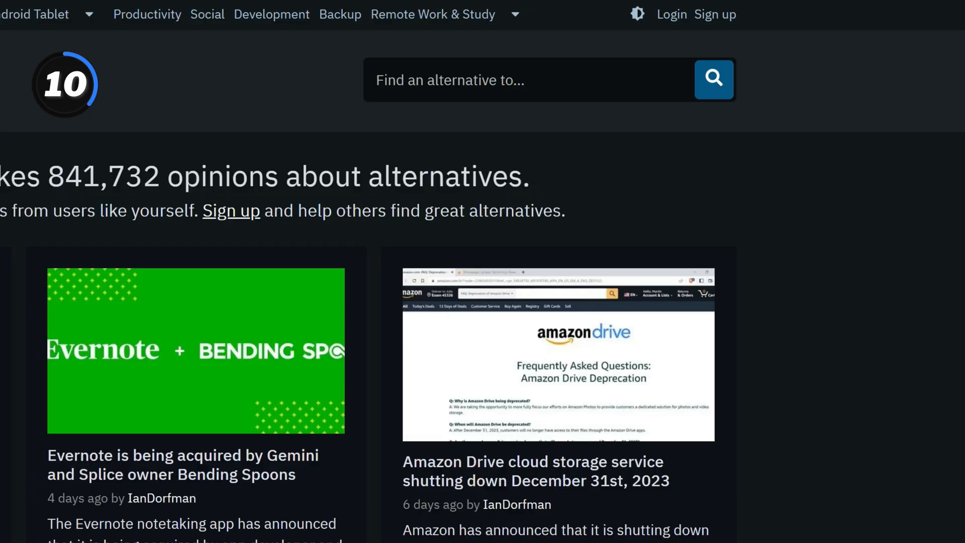
text(office)
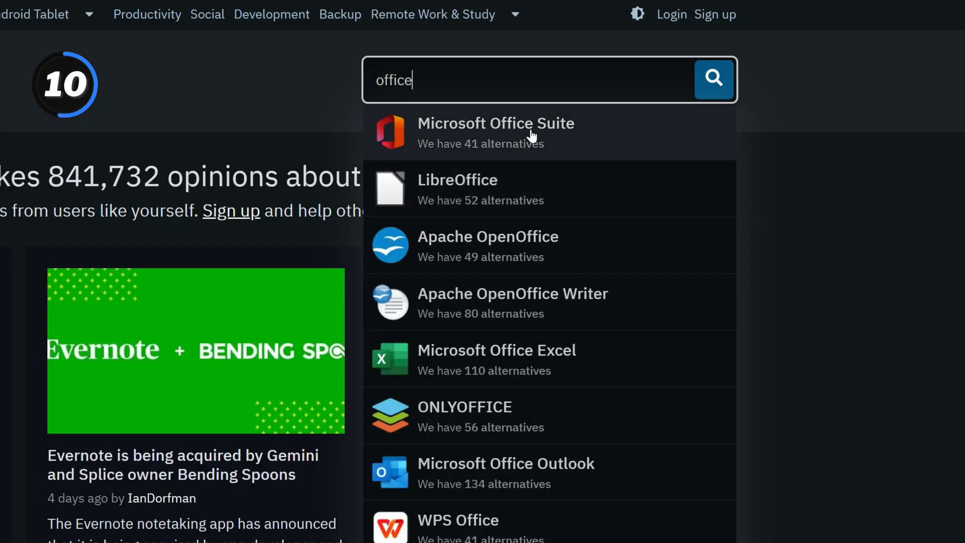
click(459, 189)
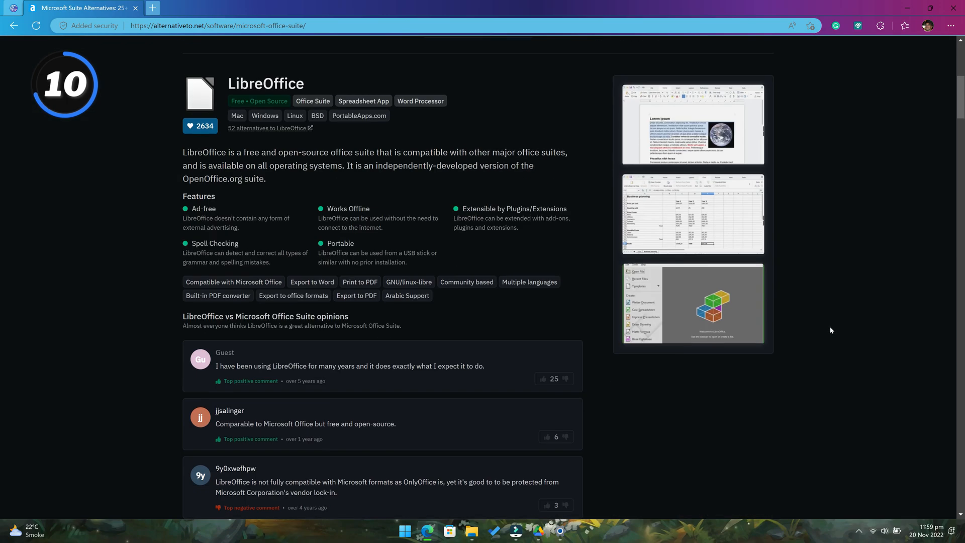
scroll(down, 3)
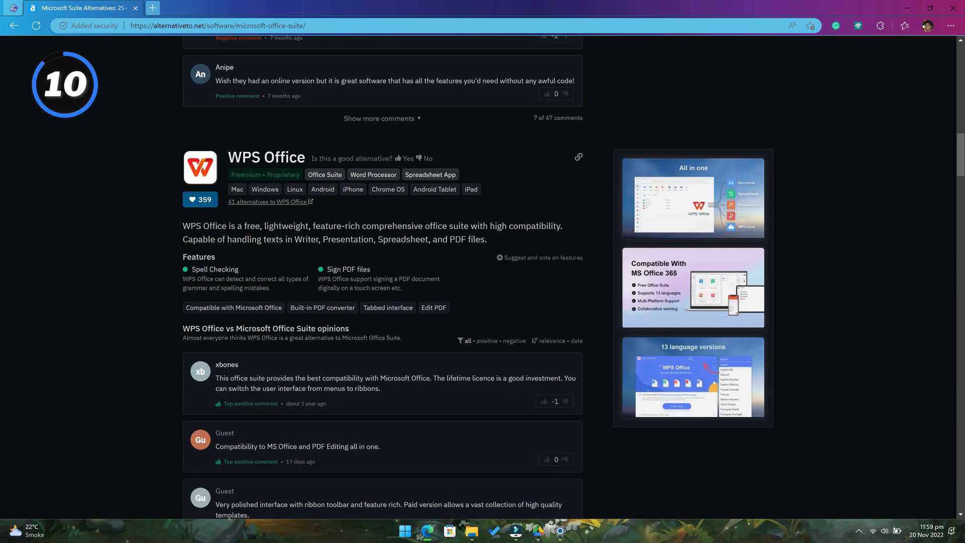